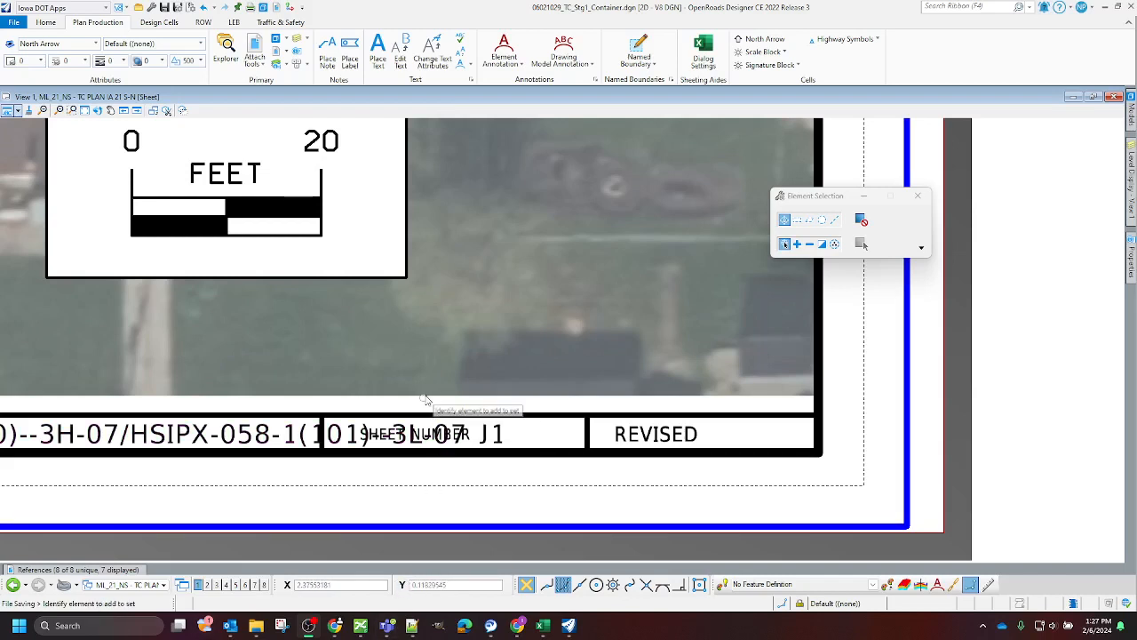
{"action": "mouse_move", "coordinate": [583, 320]}
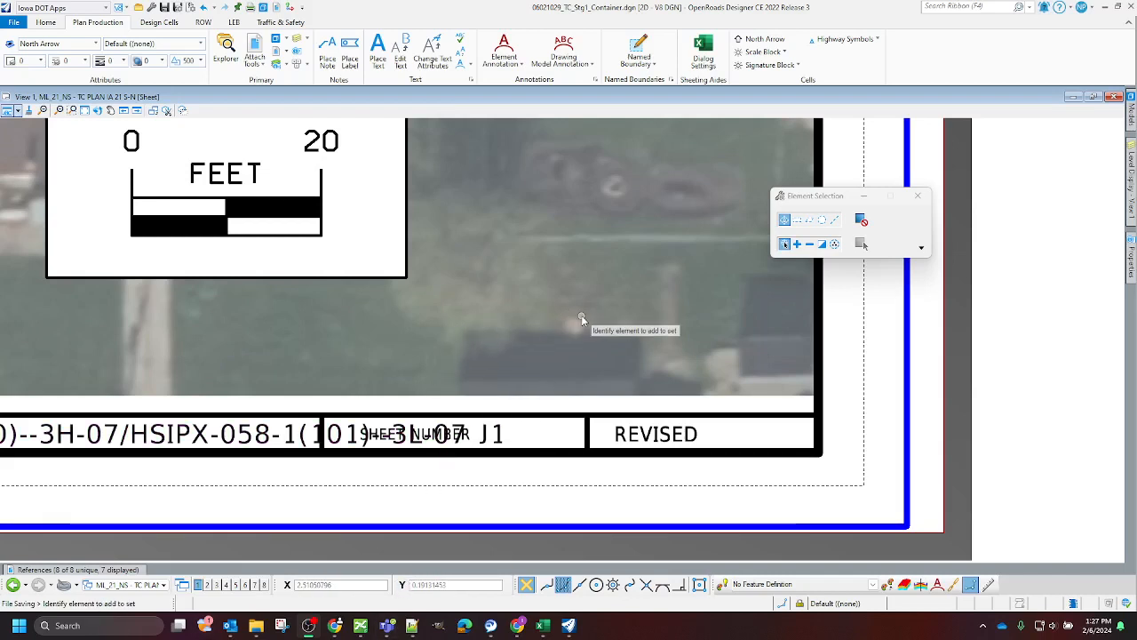
{"action": "mouse_move", "coordinate": [560, 323]}
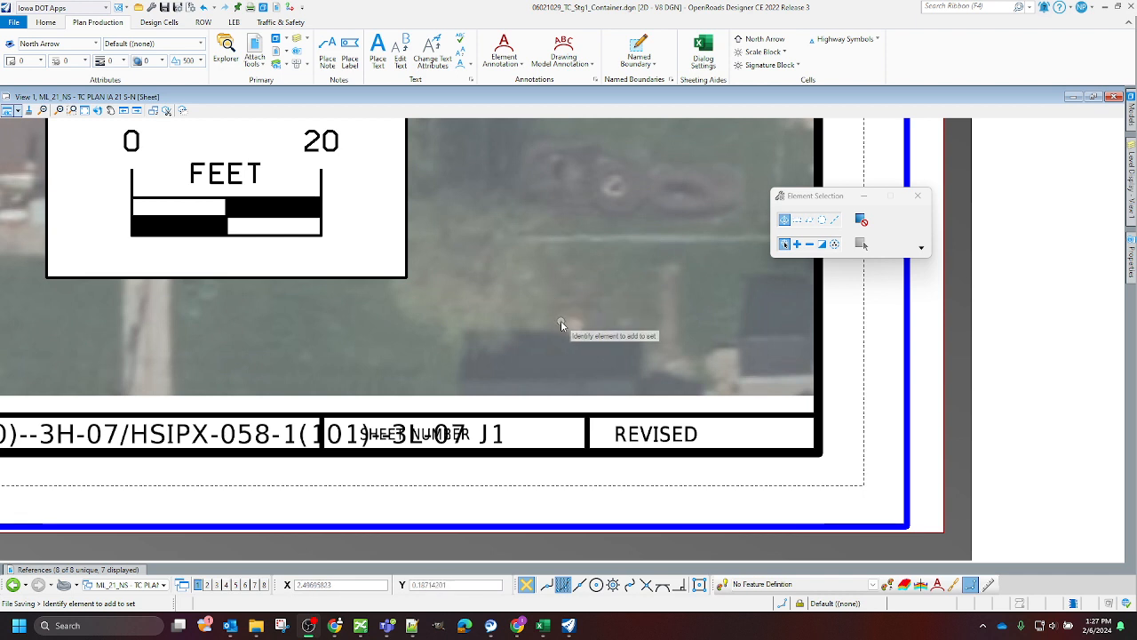
{"action": "mouse_move", "coordinate": [632, 352]}
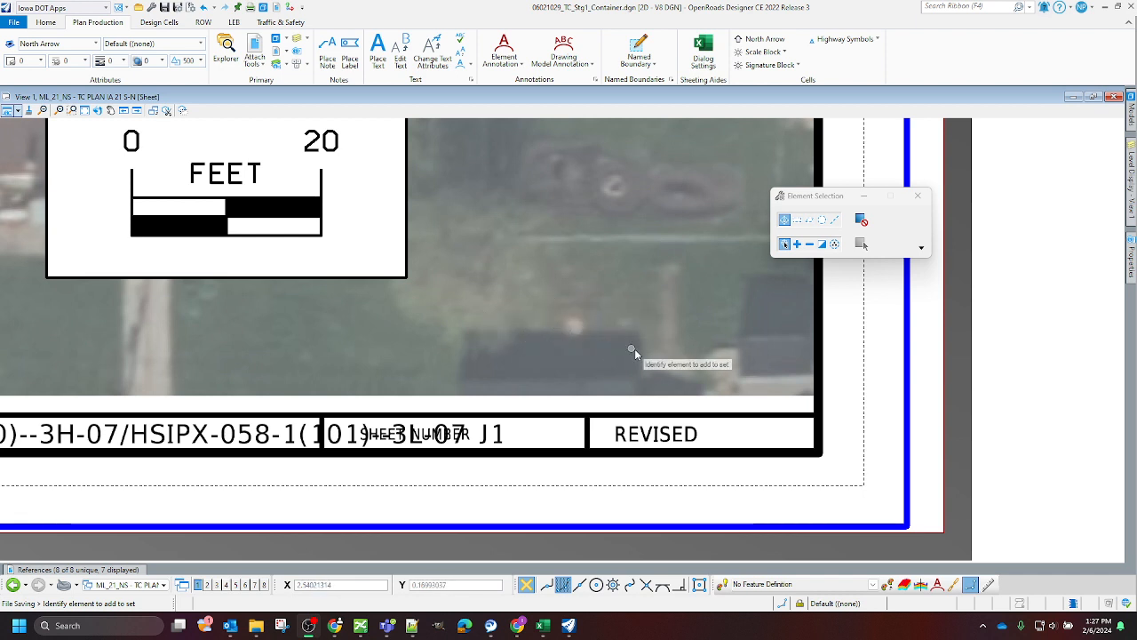
{"action": "mouse_move", "coordinate": [641, 391]}
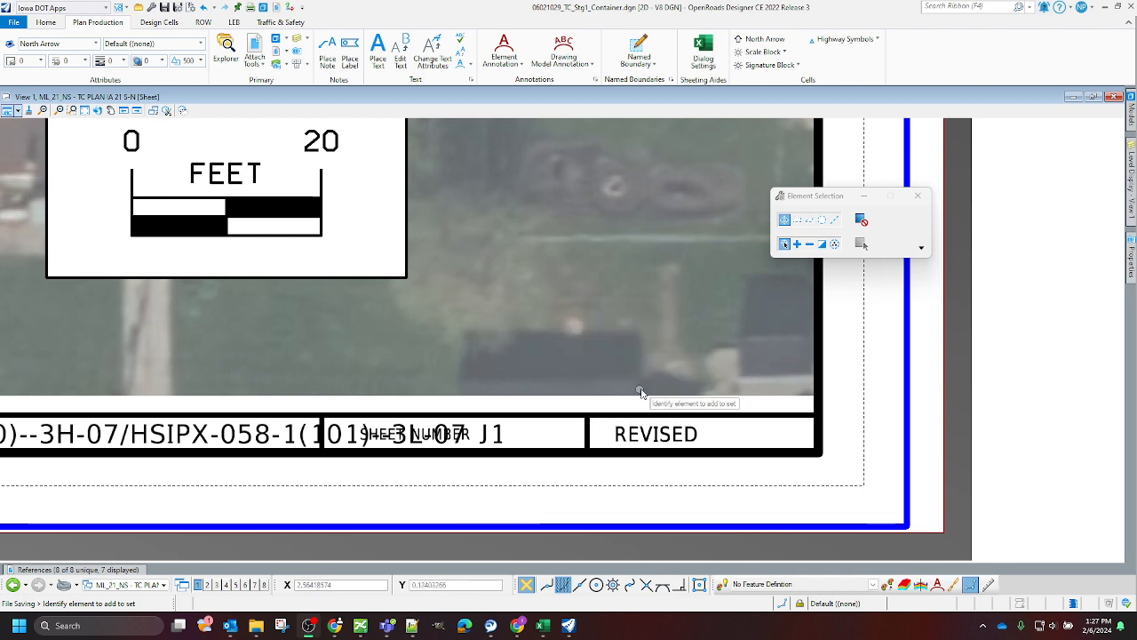
{"action": "mouse_move", "coordinate": [657, 466]}
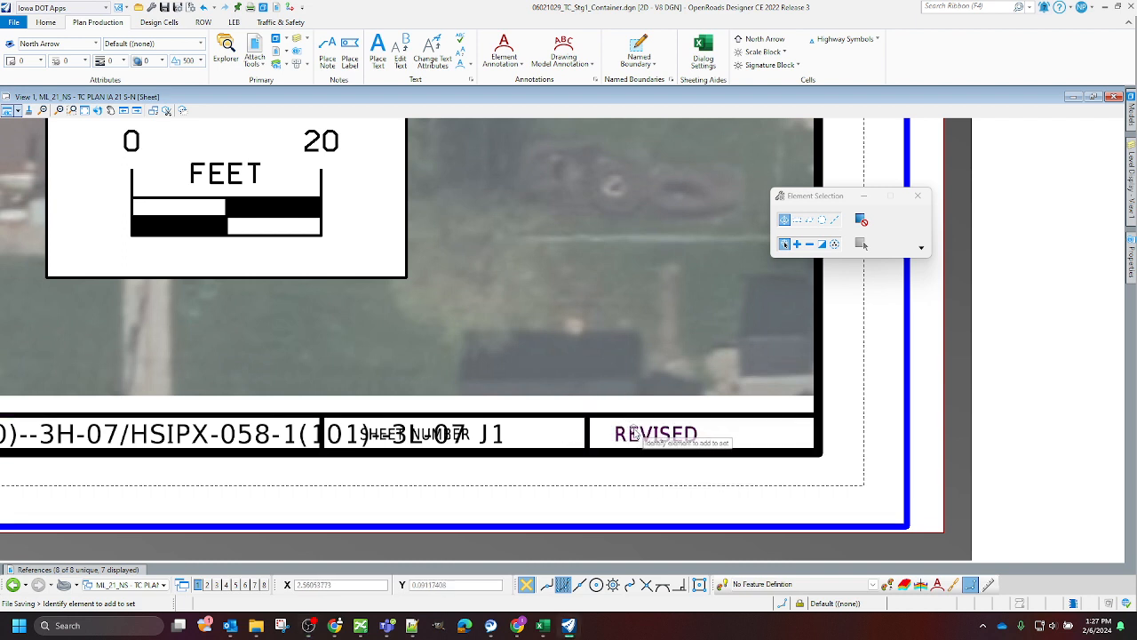
{"action": "mouse_move", "coordinate": [654, 433]}
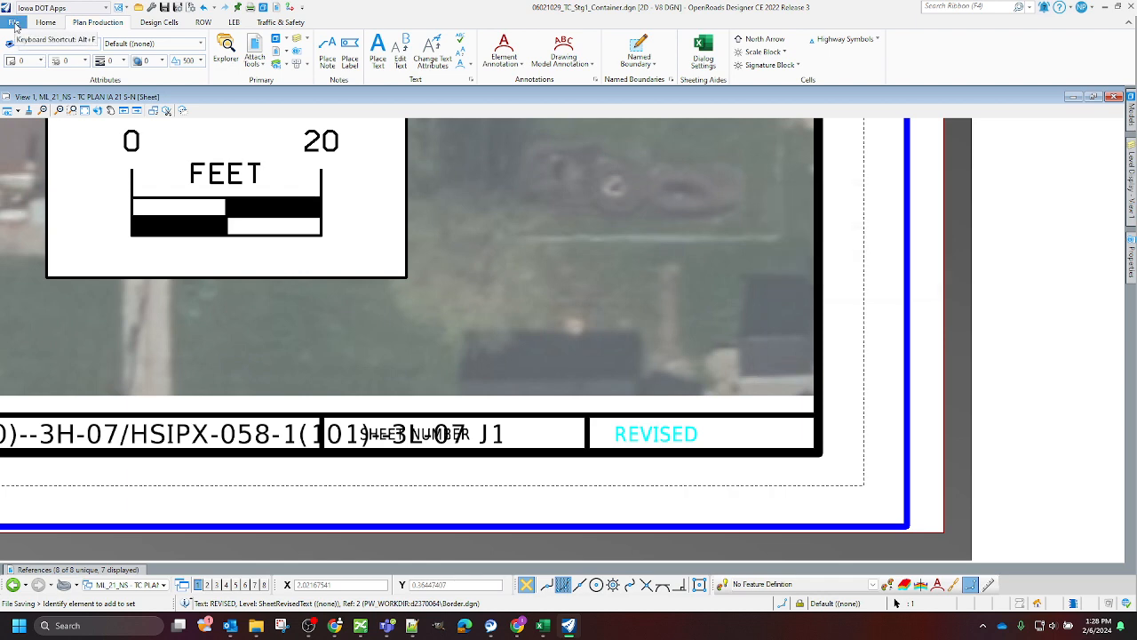
Step: Launch Batch Process from File > Tools, starting an empty untitled job
{"action": "left_click", "coordinate": [14, 21]}
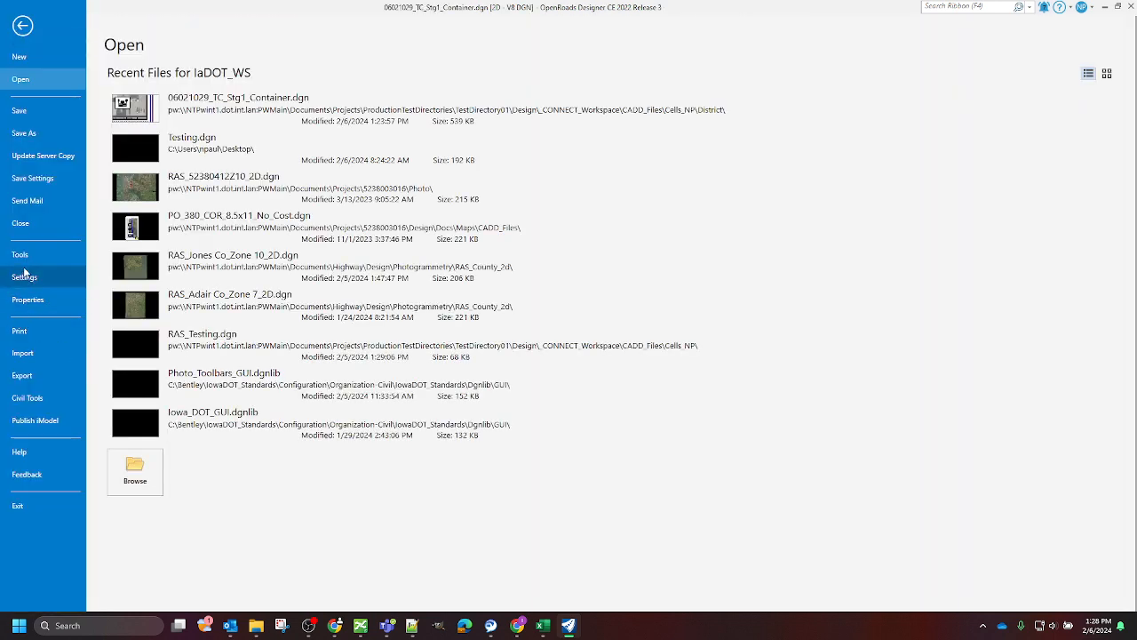
{"action": "left_click", "coordinate": [20, 256]}
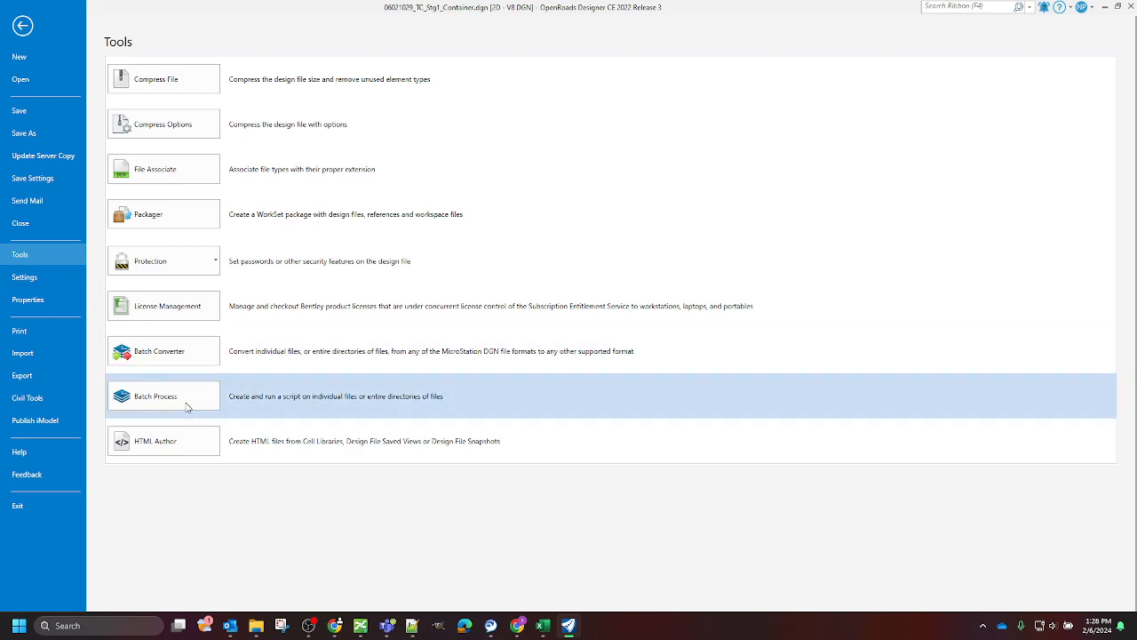
{"action": "left_click", "coordinate": [164, 394]}
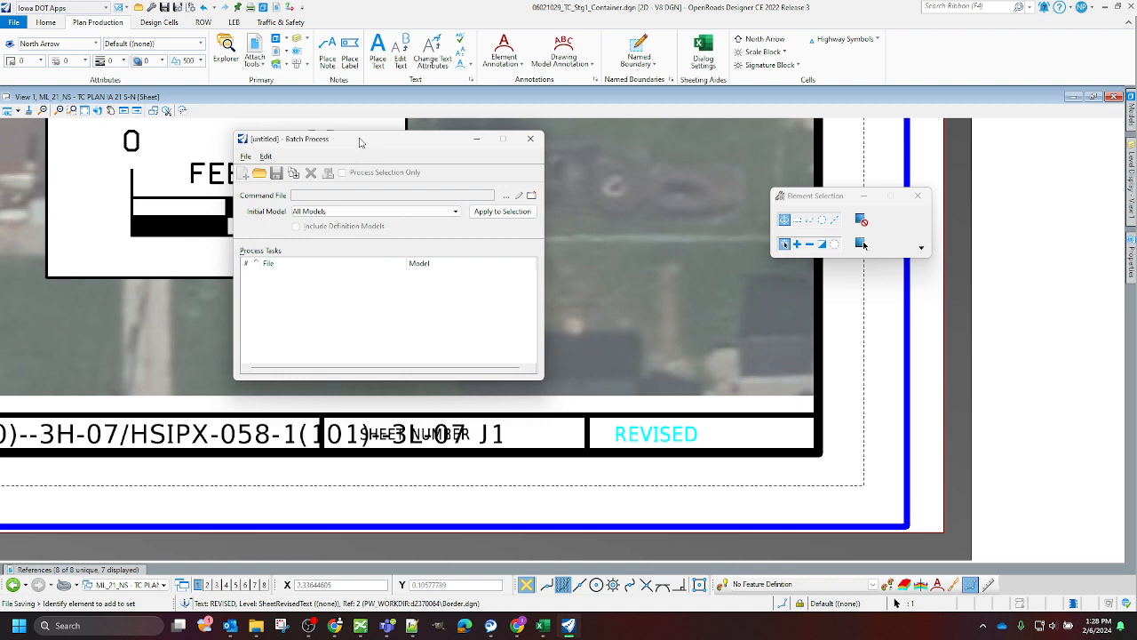
{"action": "left_click", "coordinate": [508, 195]}
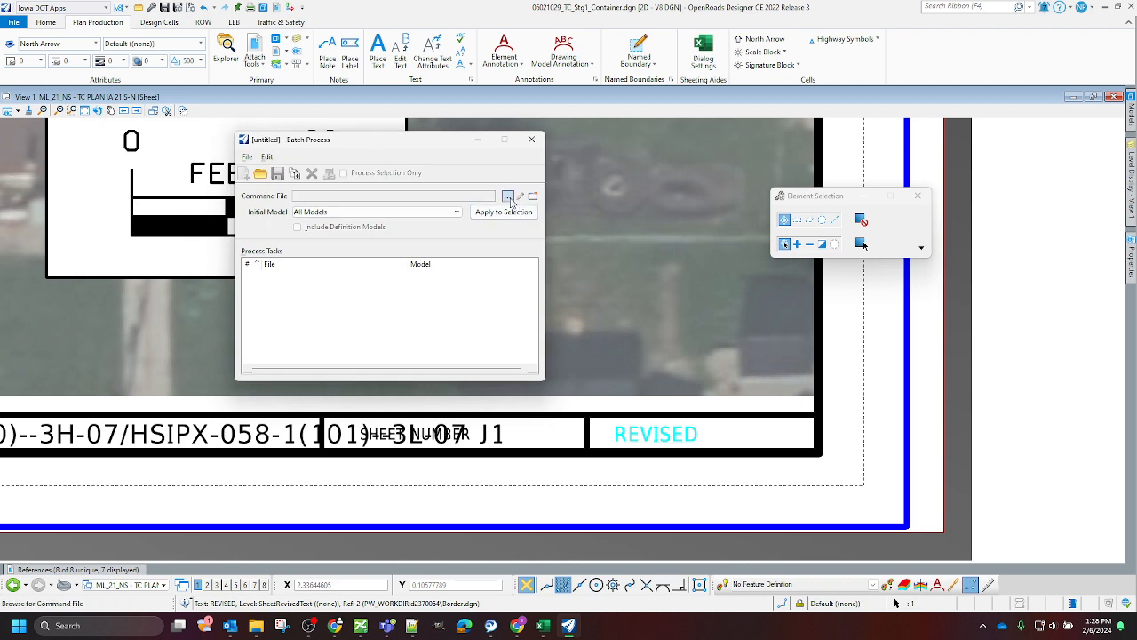
{"action": "mouse_move", "coordinate": [509, 195]}
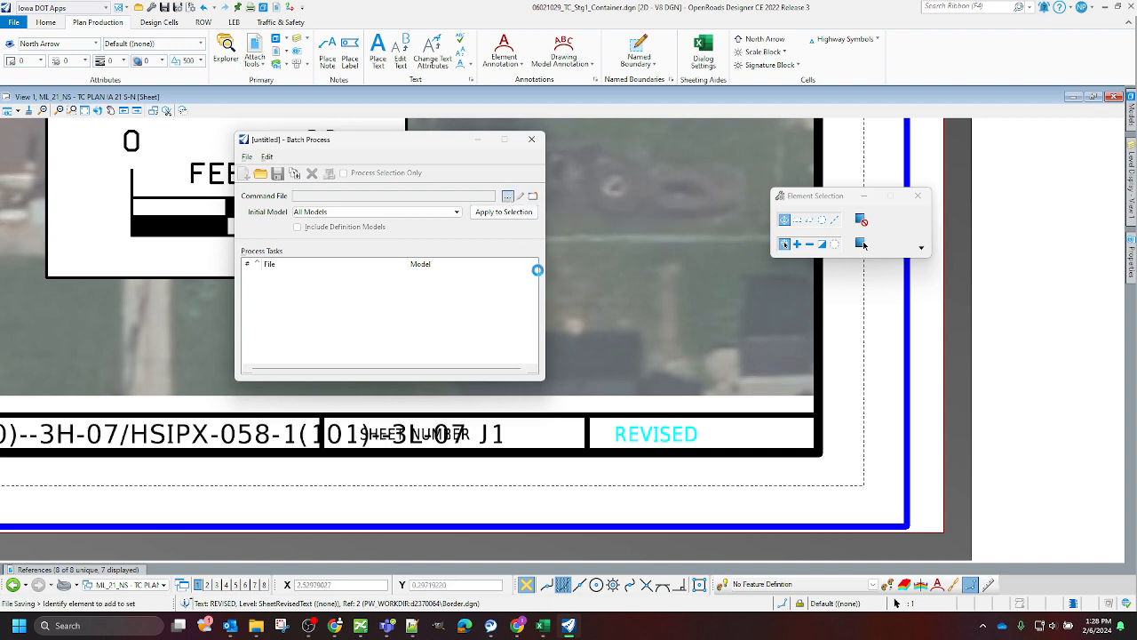
Step: Browse to IowaDOTStandardsConnect > Documentation > Docs > BatchFiles and load SheetTextRevisedLevelOff.txt as the command file
{"action": "left_click", "coordinate": [508, 195]}
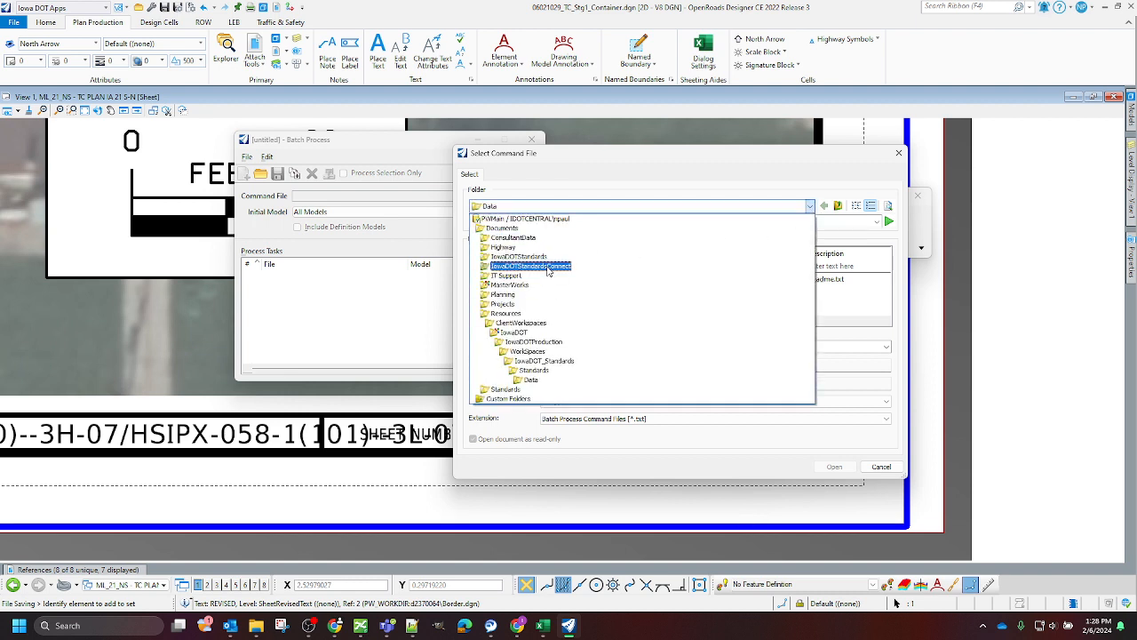
{"action": "double_click", "coordinate": [529, 267]}
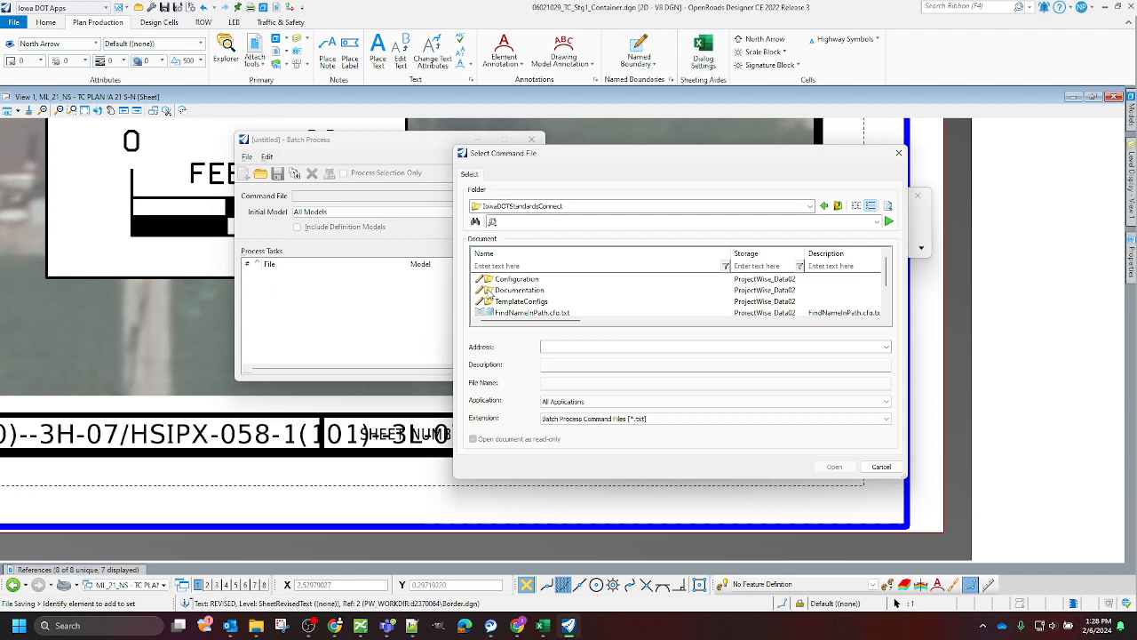
{"action": "double_click", "coordinate": [519, 290]}
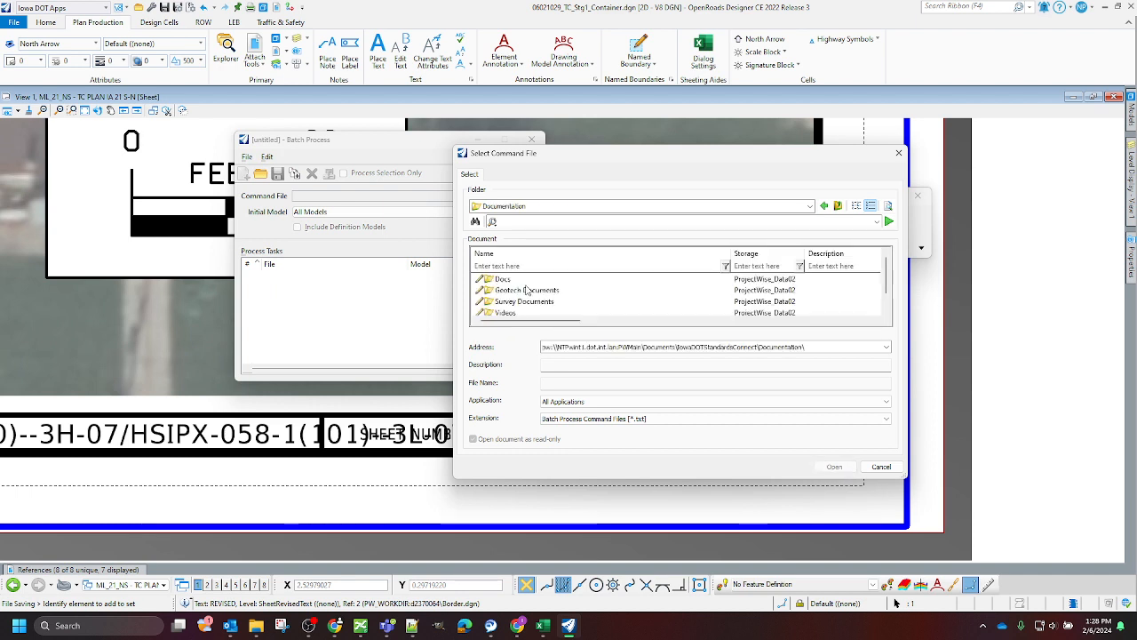
{"action": "double_click", "coordinate": [503, 277]}
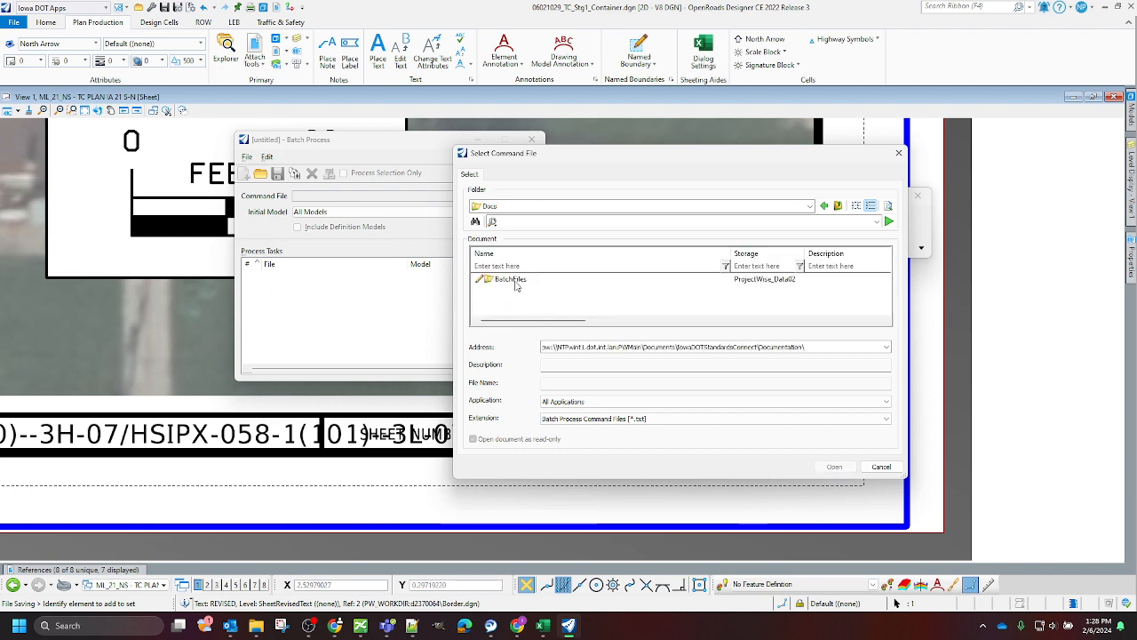
{"action": "double_click", "coordinate": [511, 277]}
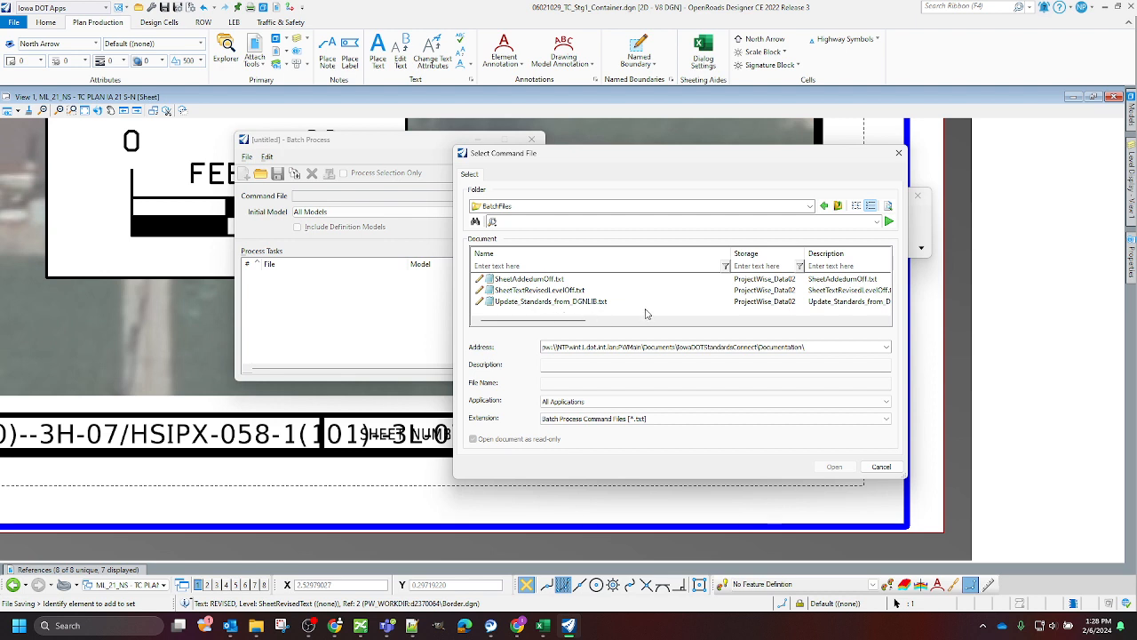
{"action": "mouse_move", "coordinate": [532, 307]}
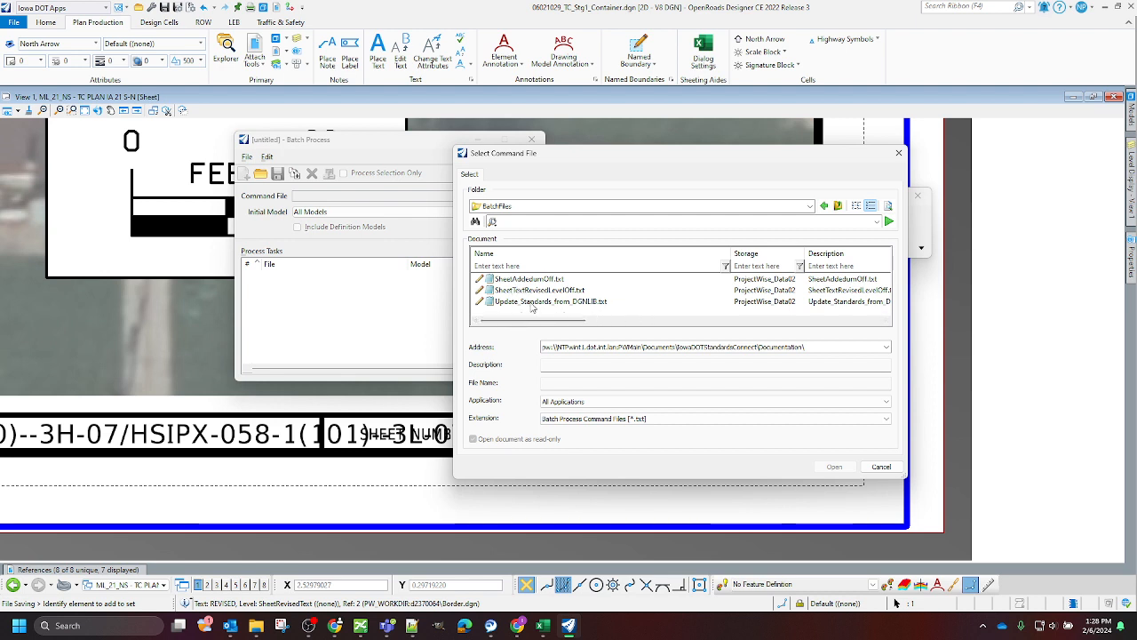
{"action": "left_click", "coordinate": [540, 289]}
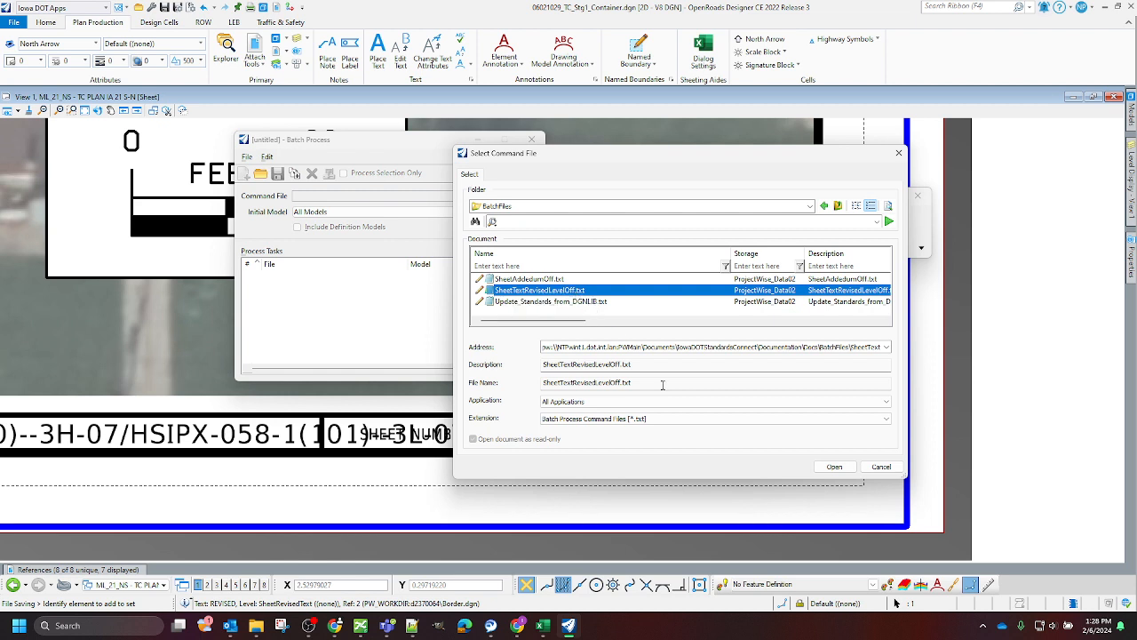
{"action": "left_click", "coordinate": [833, 465]}
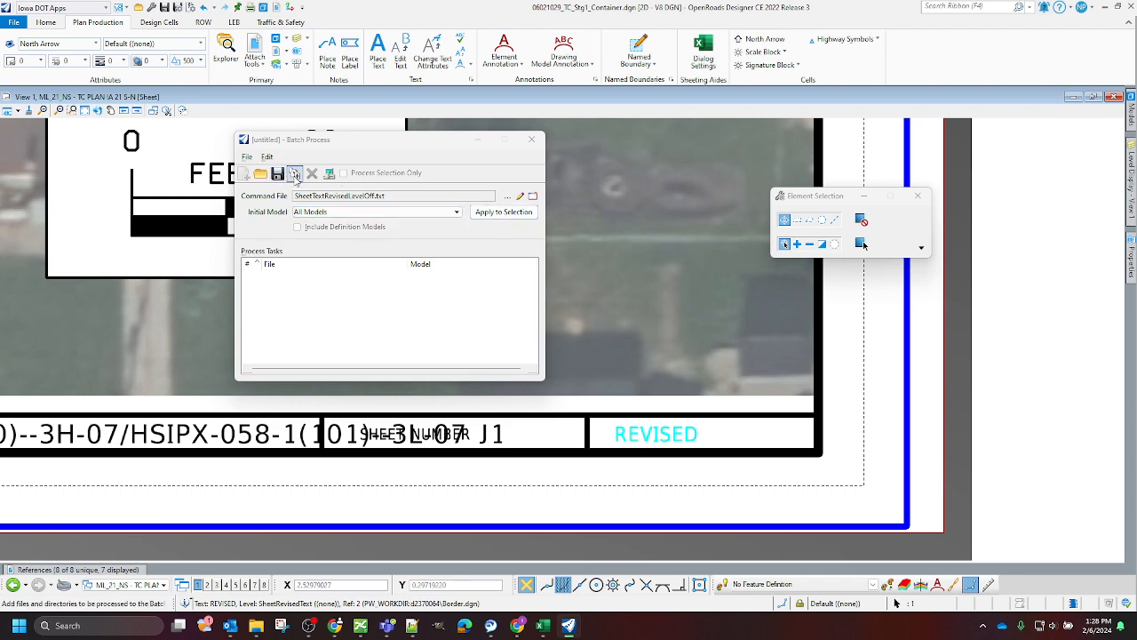
Step: Add the container DGN to the task list with Model kept at All Models
{"action": "left_click", "coordinate": [277, 174]}
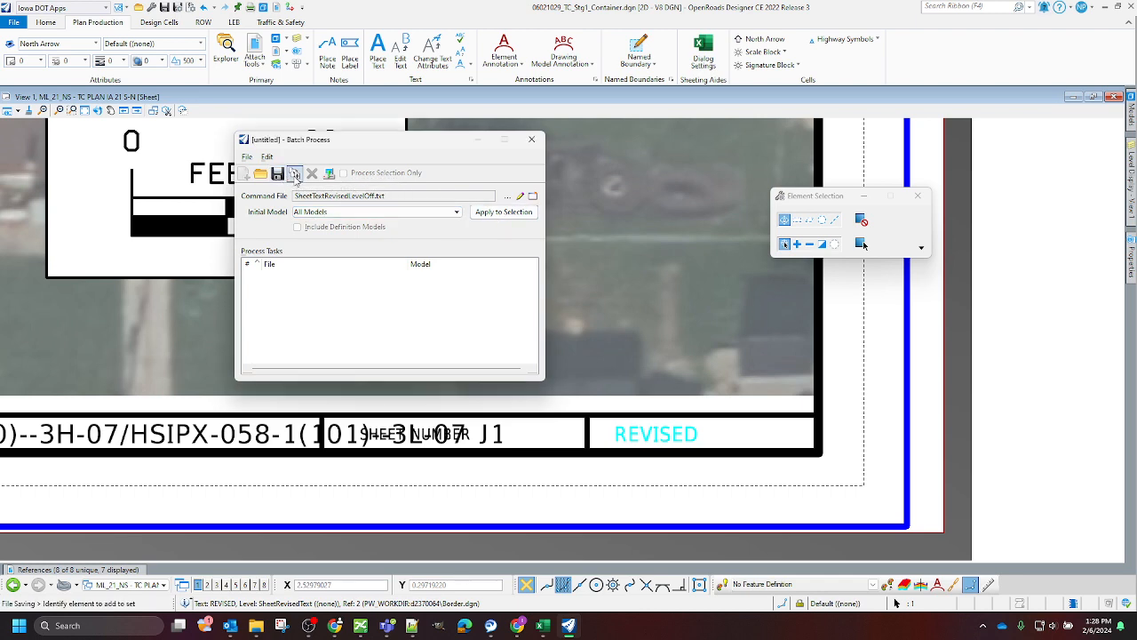
{"action": "left_click", "coordinate": [295, 172]}
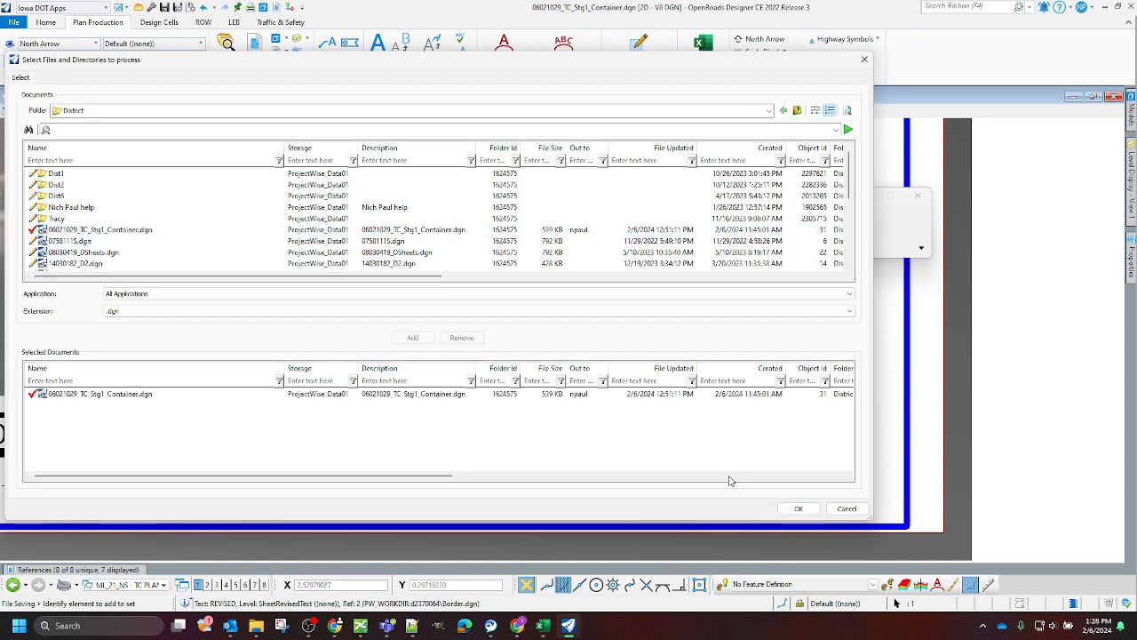
{"action": "left_click", "coordinate": [796, 509]}
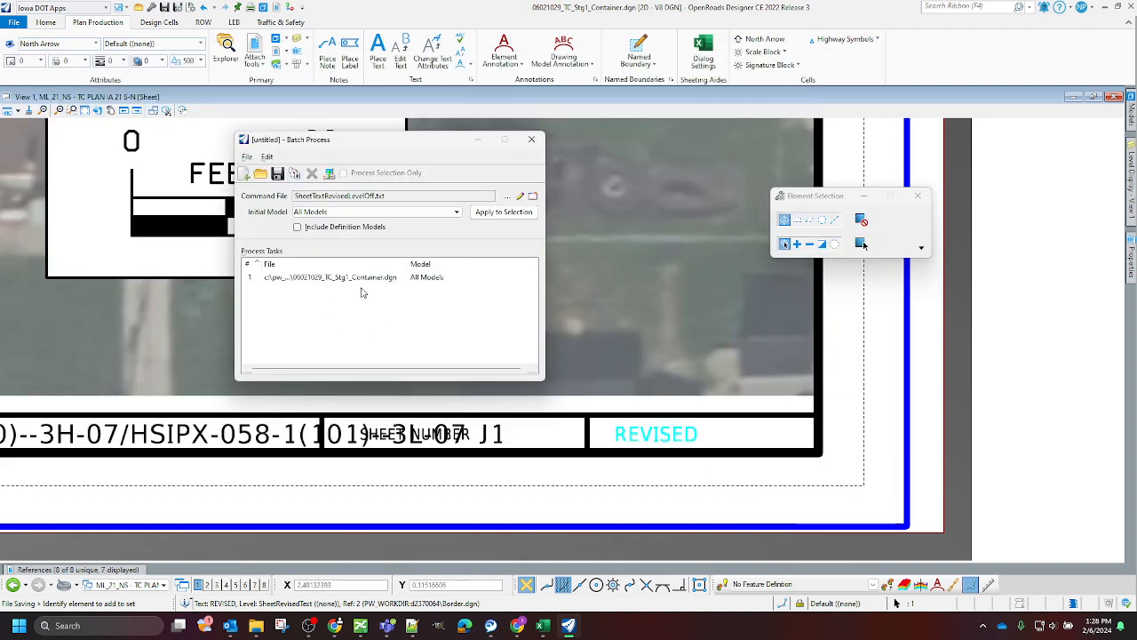
{"action": "mouse_move", "coordinate": [364, 322]}
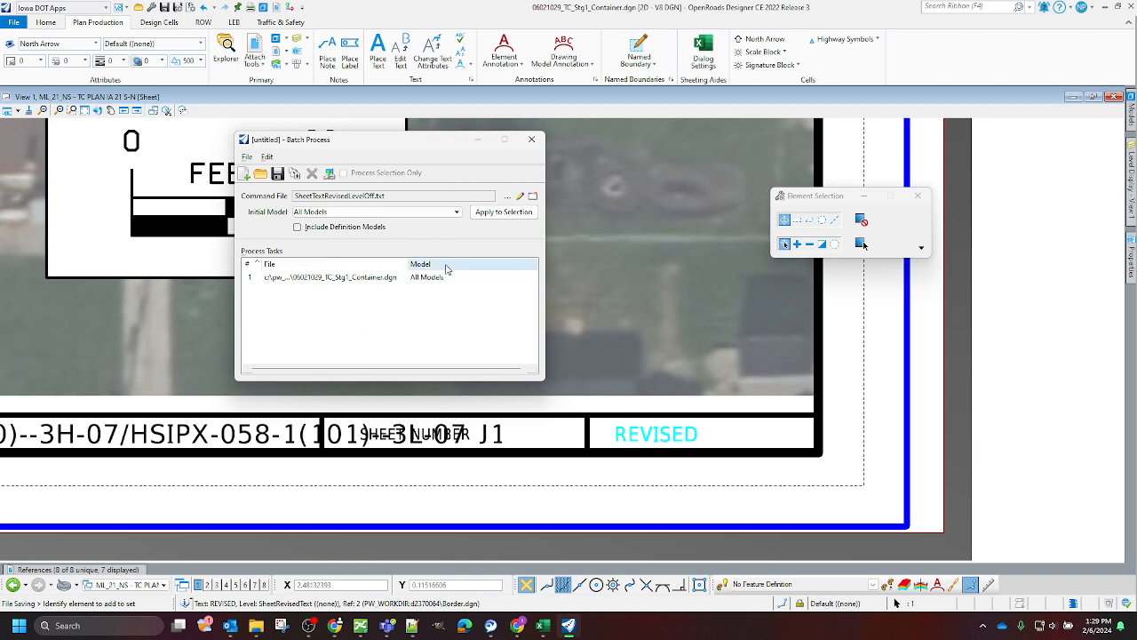
{"action": "left_click", "coordinate": [471, 277]}
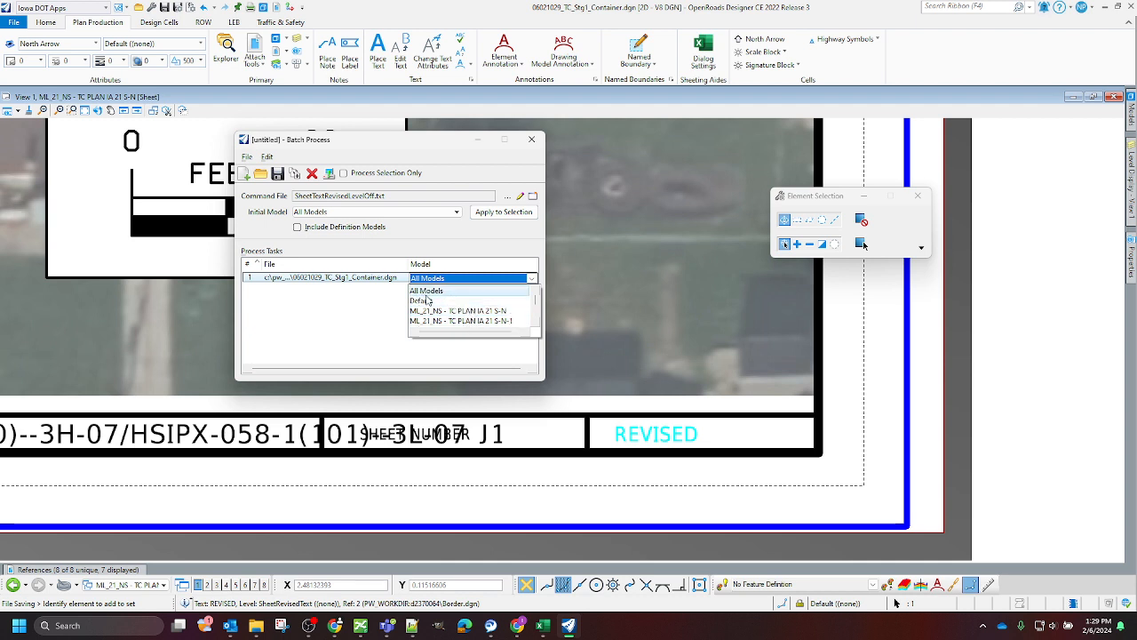
{"action": "left_click", "coordinate": [426, 291]}
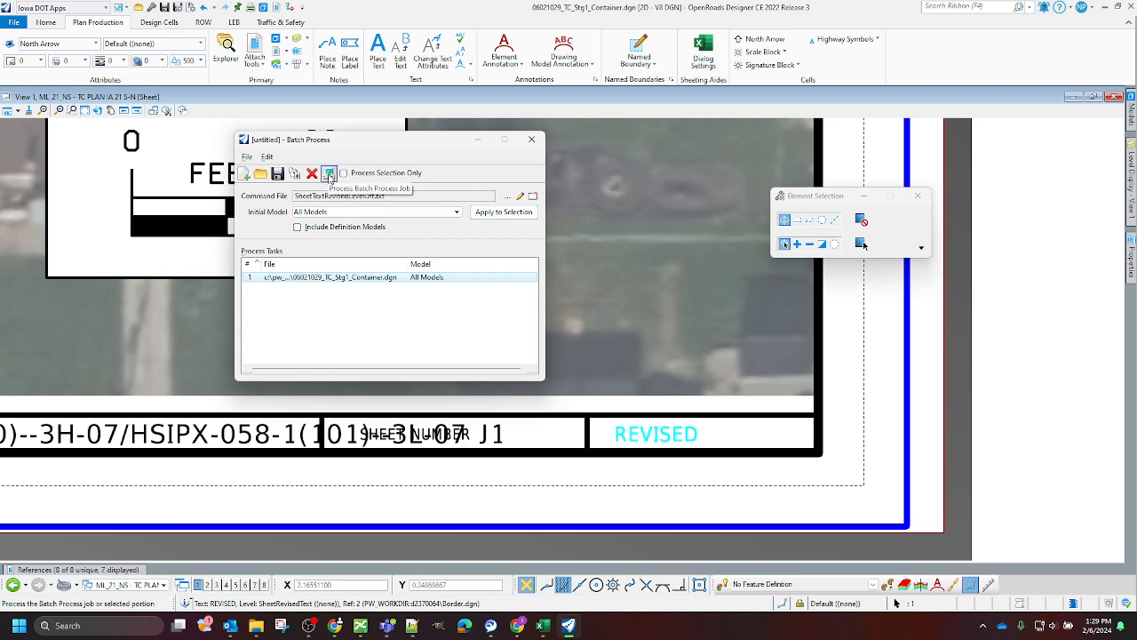
Step: Run the batch job, processing the nine listed sheet models
{"action": "left_click", "coordinate": [328, 173]}
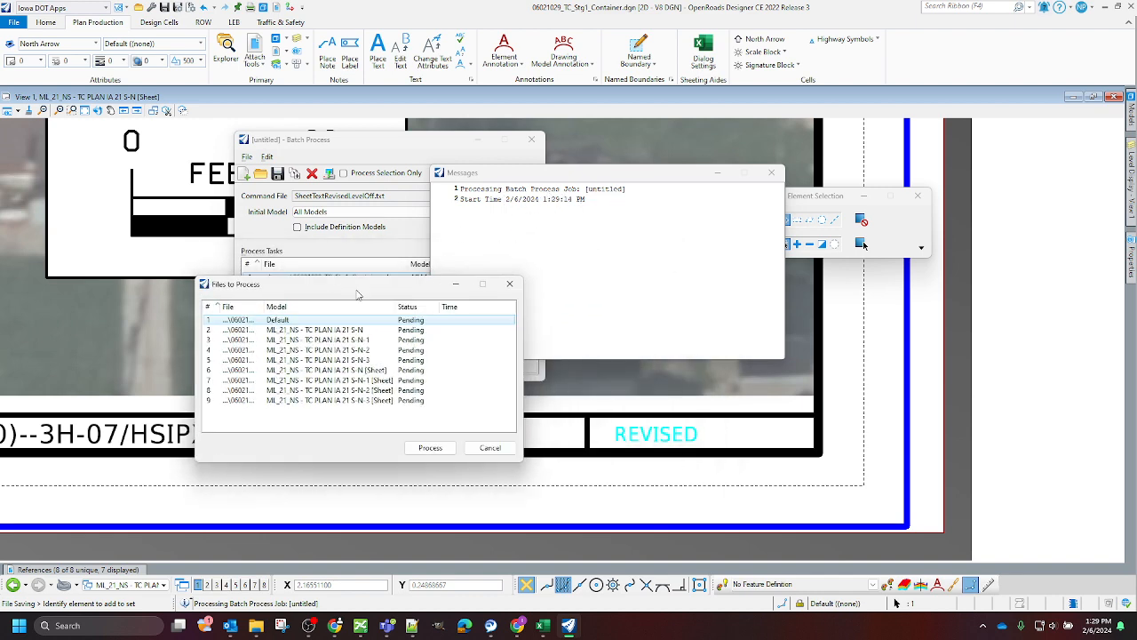
{"action": "left_click_drag", "start_coordinate": [356, 284], "coordinate": [540, 228]}
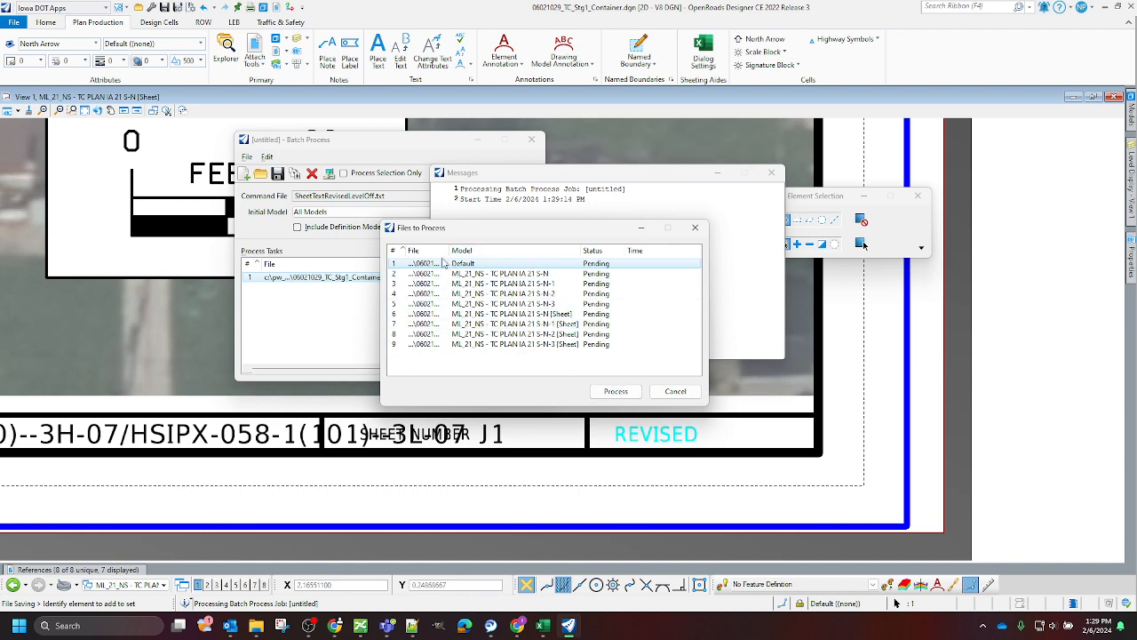
{"action": "mouse_move", "coordinate": [483, 273]}
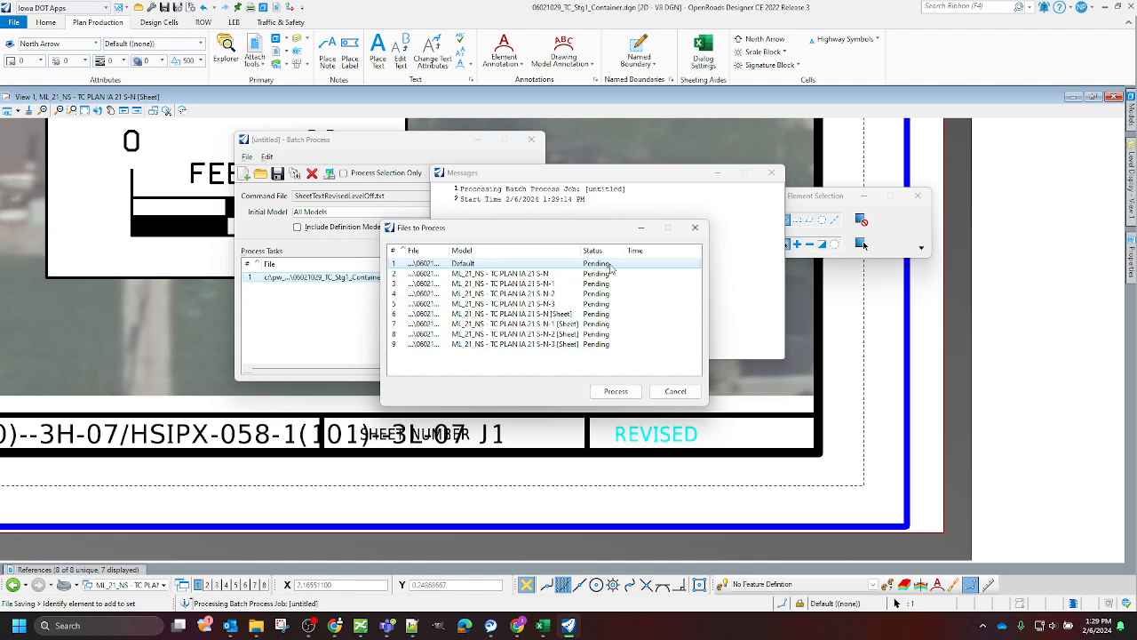
{"action": "left_click", "coordinate": [614, 391]}
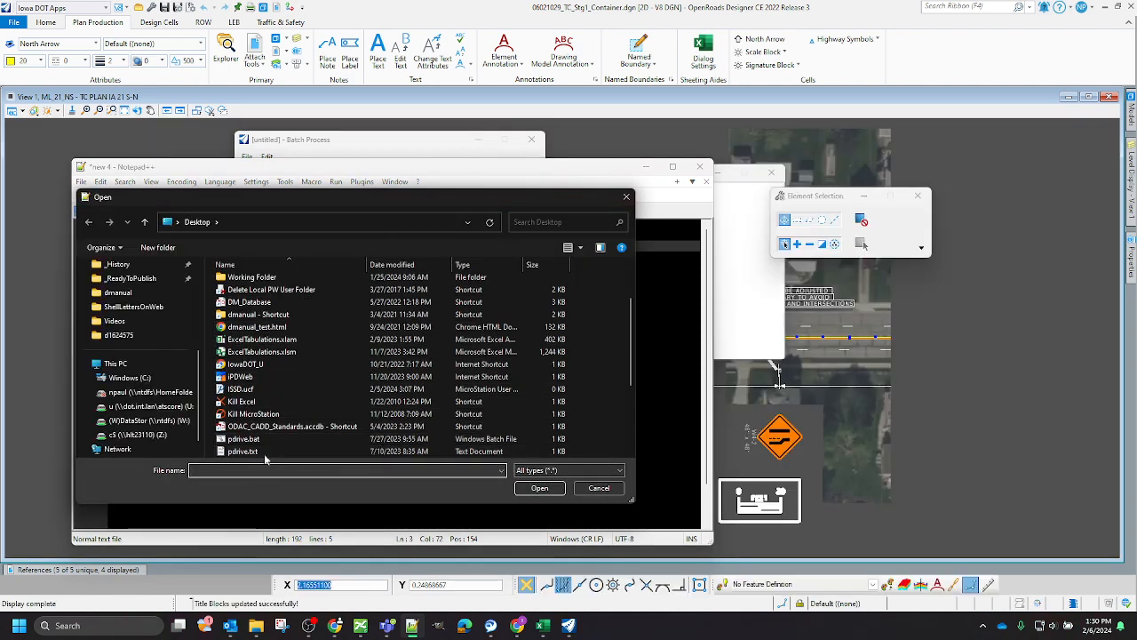
Step: Open SheetTextRevisedLevelOff.txt from the Desktop in Notepad++
{"action": "left_click", "coordinate": [270, 377]}
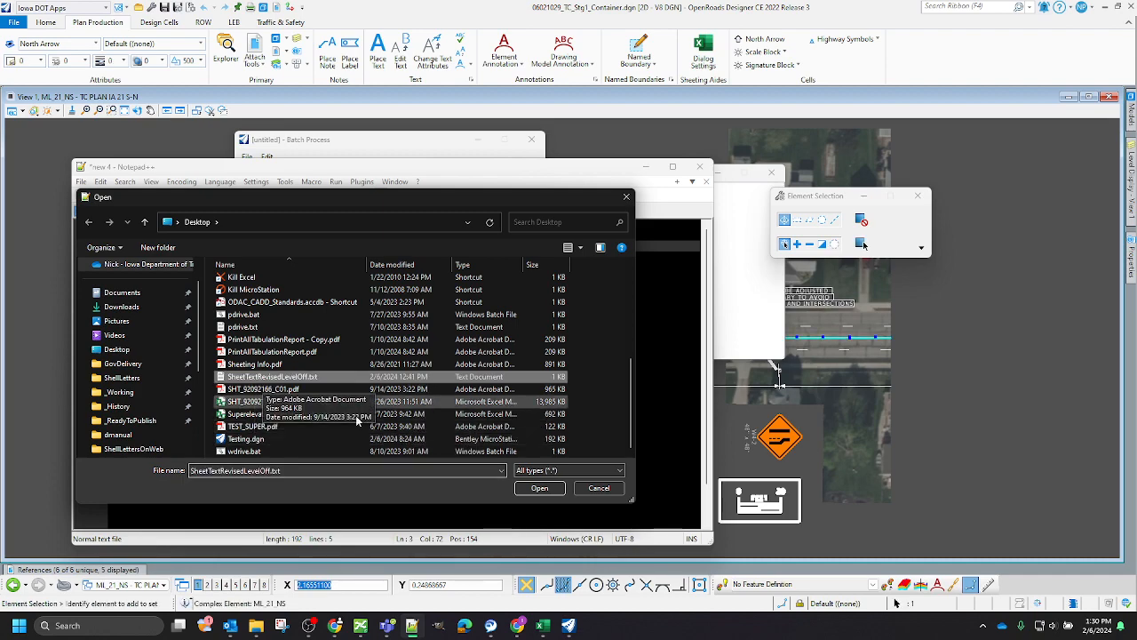
{"action": "left_click", "coordinate": [540, 487]}
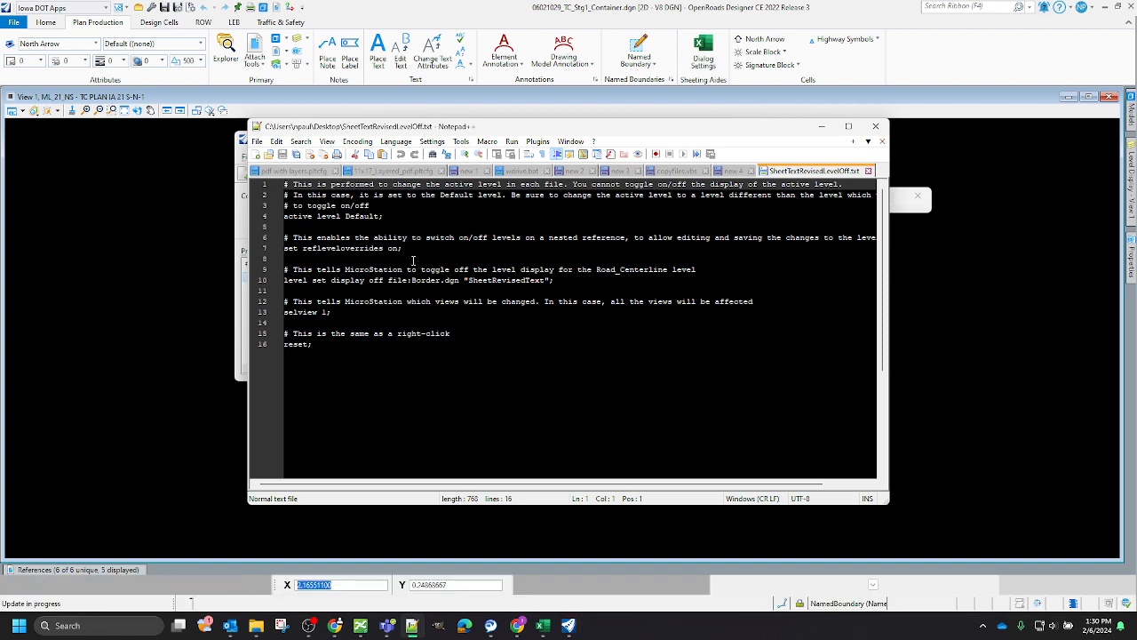
{"action": "mouse_move", "coordinate": [351, 252]}
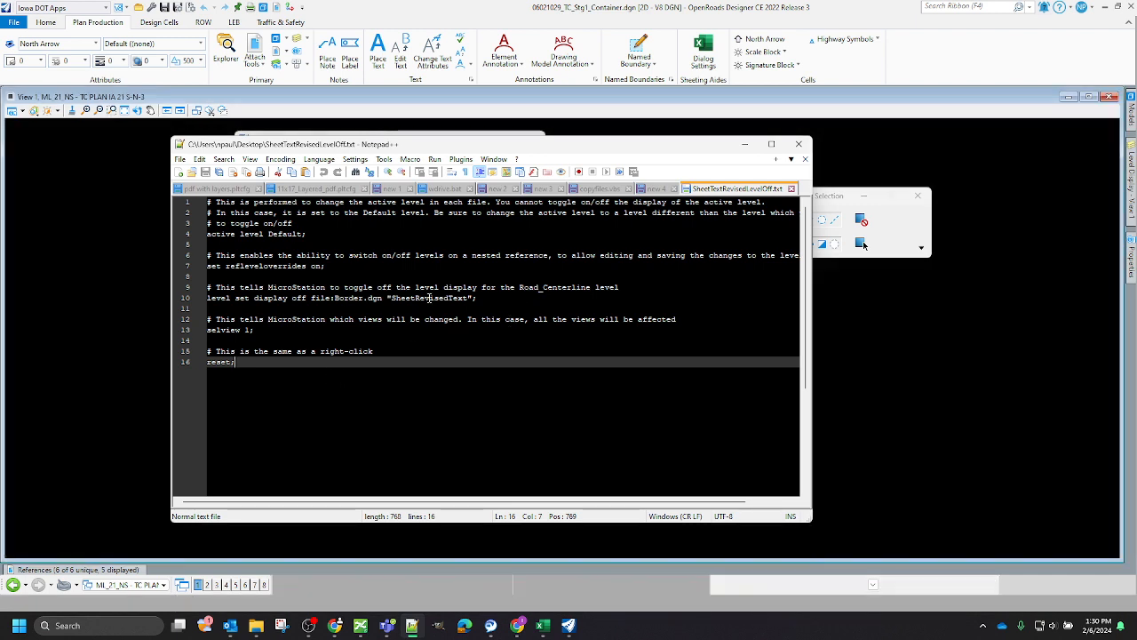
{"action": "left_click", "coordinate": [222, 298]}
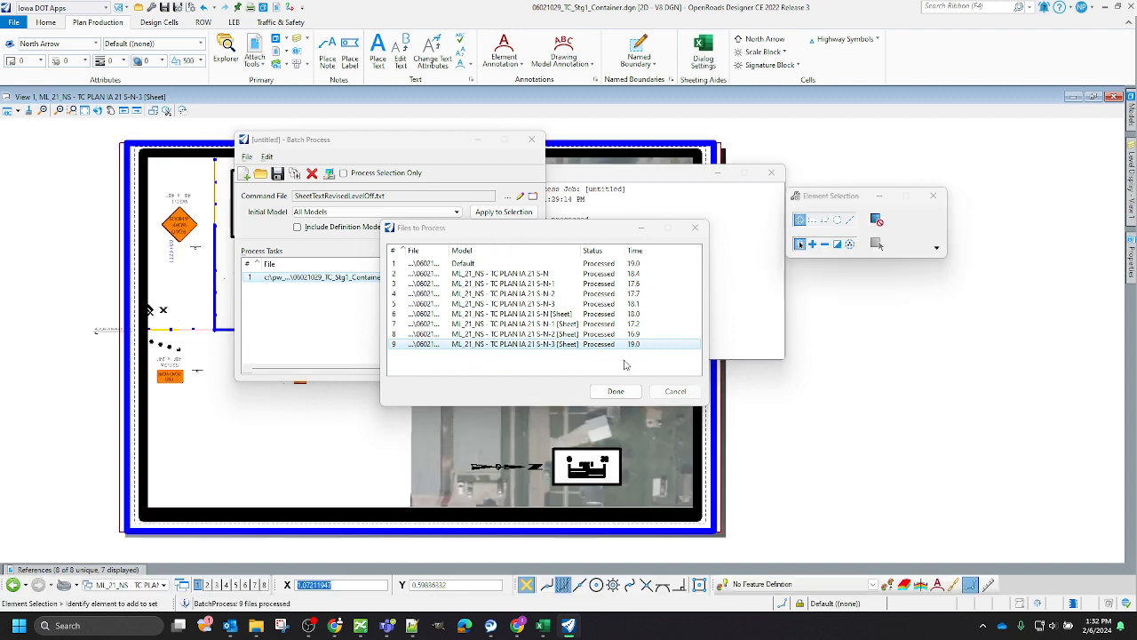
Step: Close the processed file list after Done, review the nine-files-processed and end-time messages, then close Messages
{"action": "left_click_drag", "start_coordinate": [512, 227], "coordinate": [755, 270]}
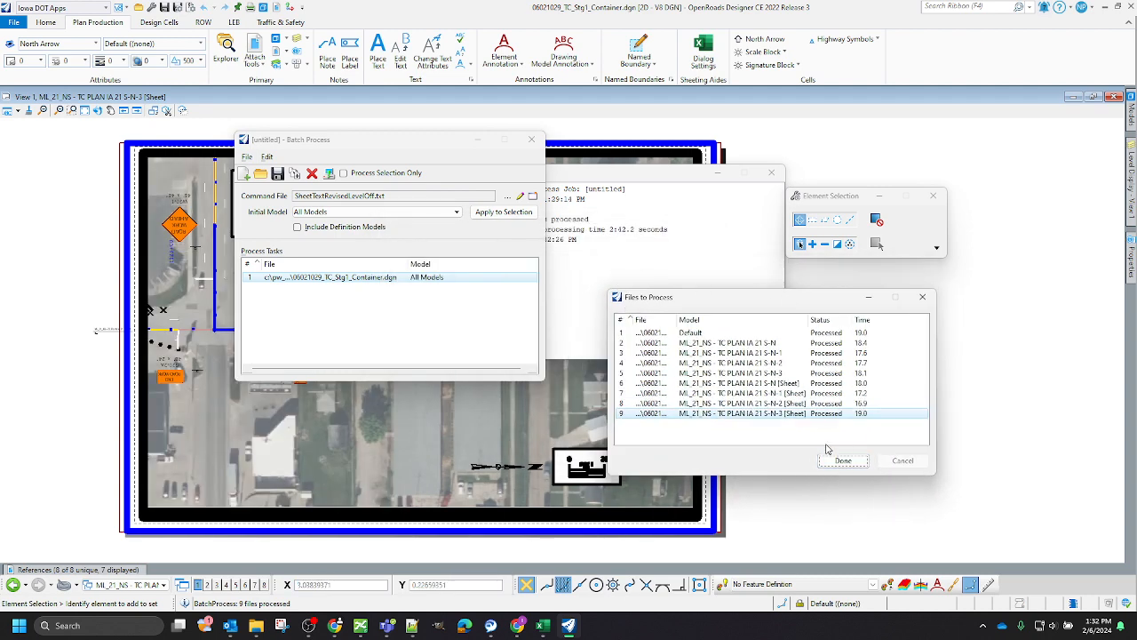
{"action": "left_click", "coordinate": [842, 460]}
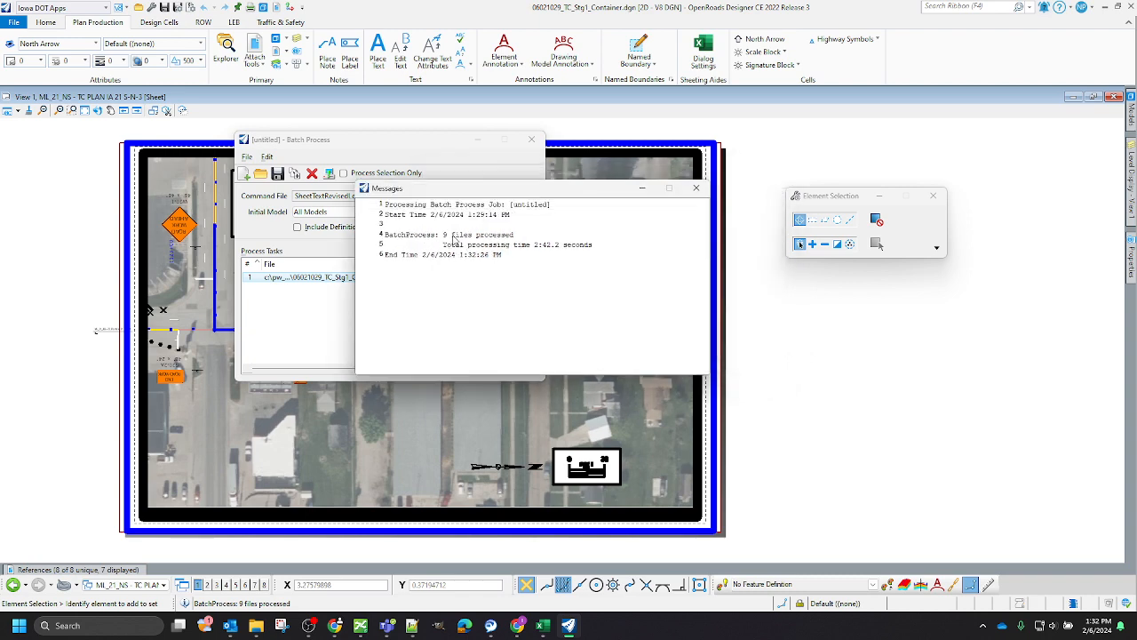
{"action": "left_click", "coordinate": [533, 240]}
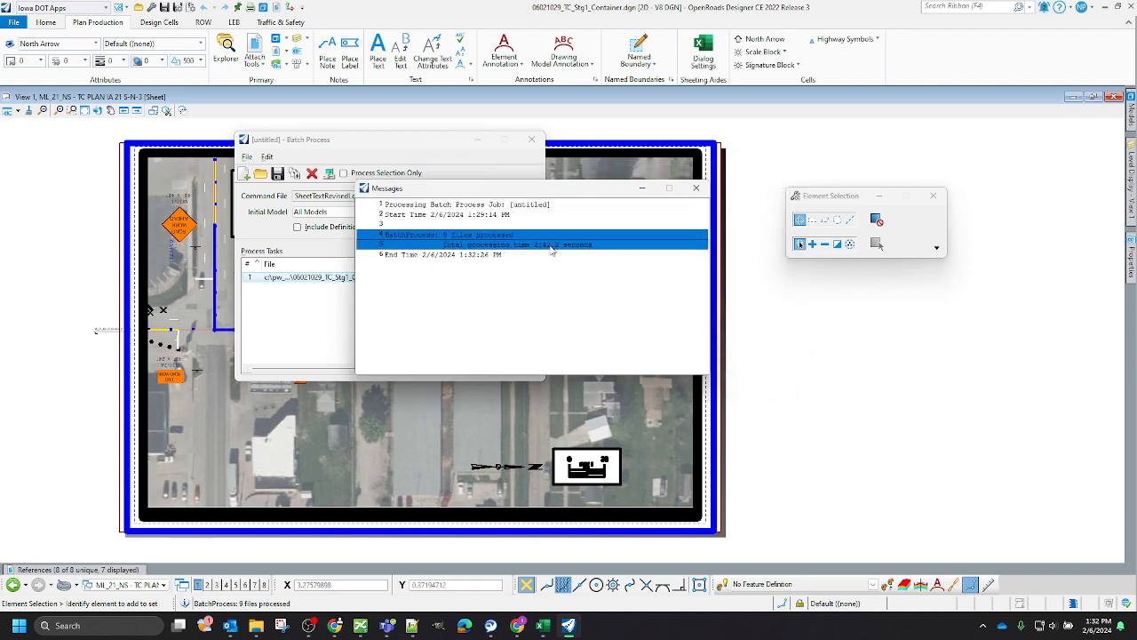
{"action": "left_click", "coordinate": [516, 245]}
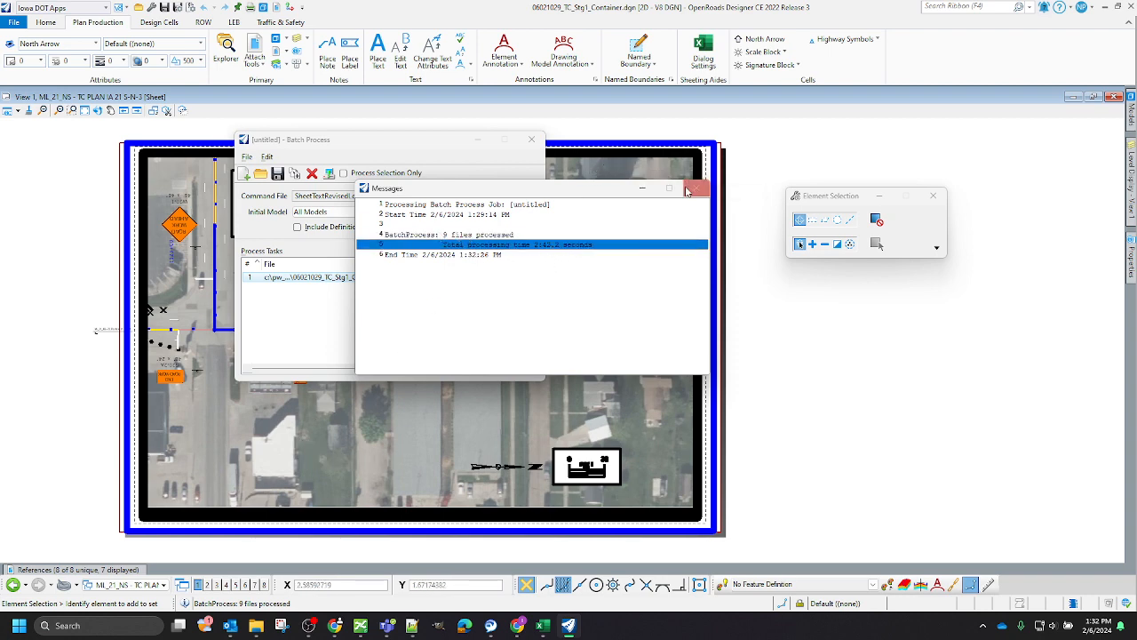
{"action": "left_click", "coordinate": [697, 188]}
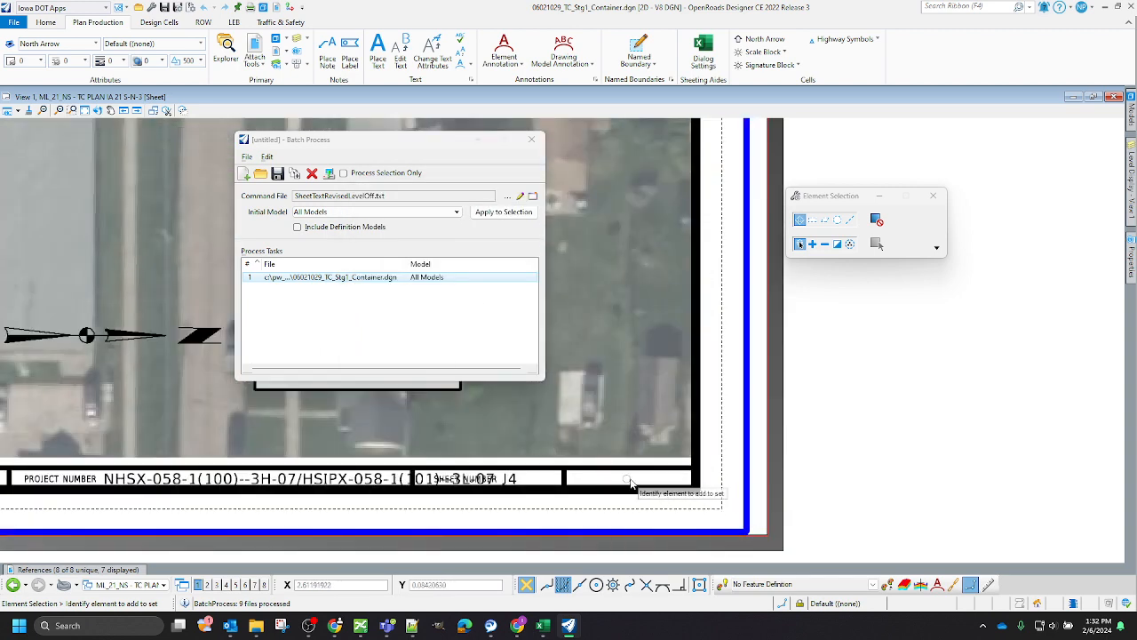
Step: Show the model list from the status bar: Default plus the container's sheet models
{"action": "left_click", "coordinate": [160, 583]}
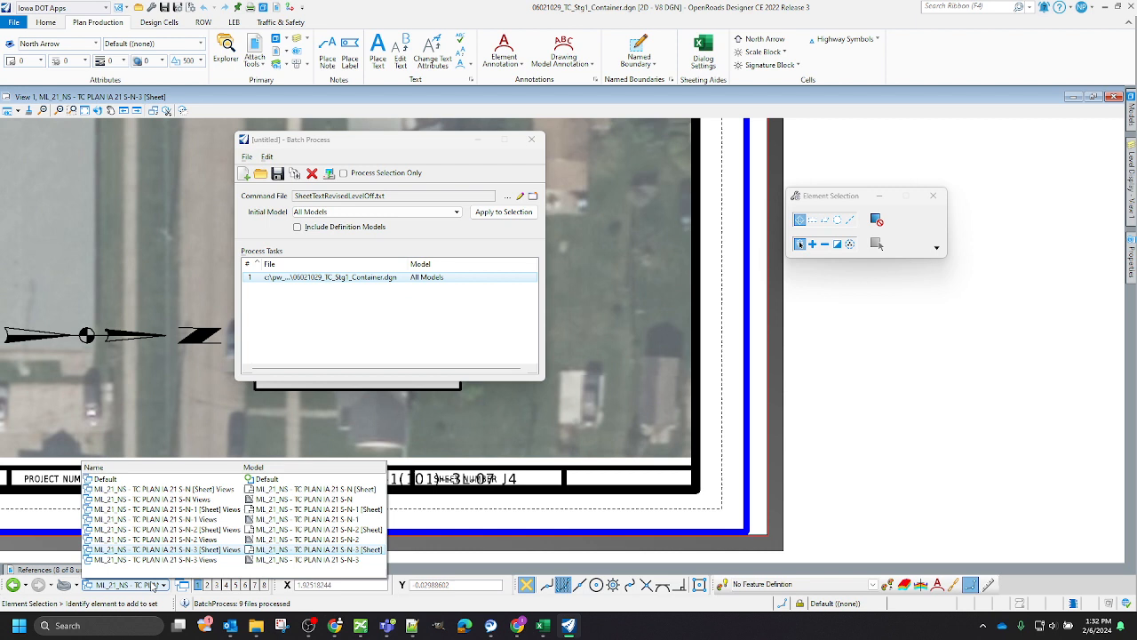